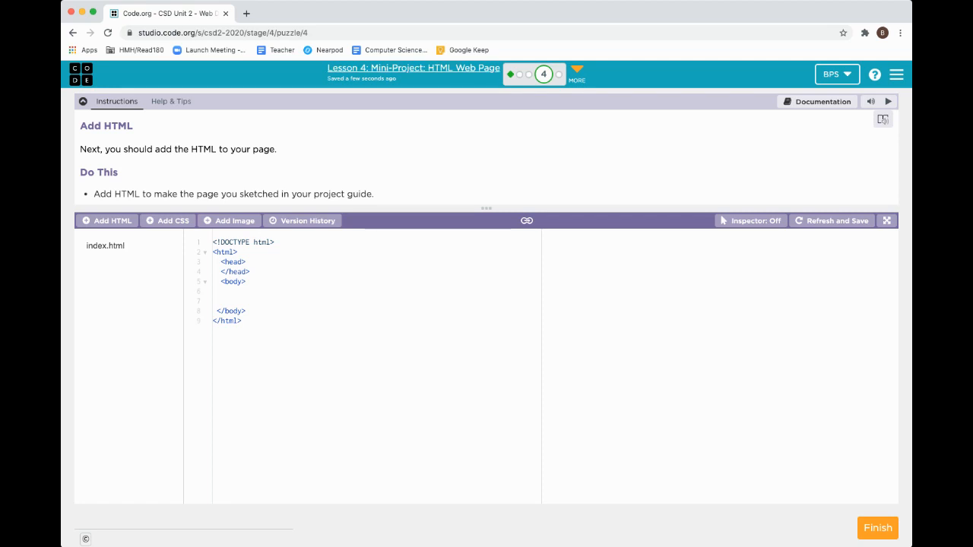
mouse_move(544, 73)
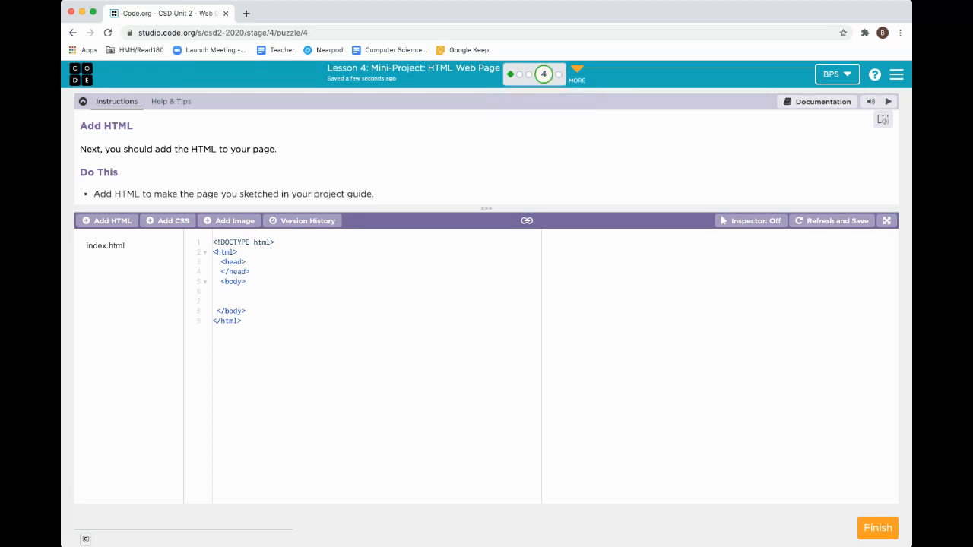
Review the project's version history and close it without restoring anything.
triple_click(234, 194)
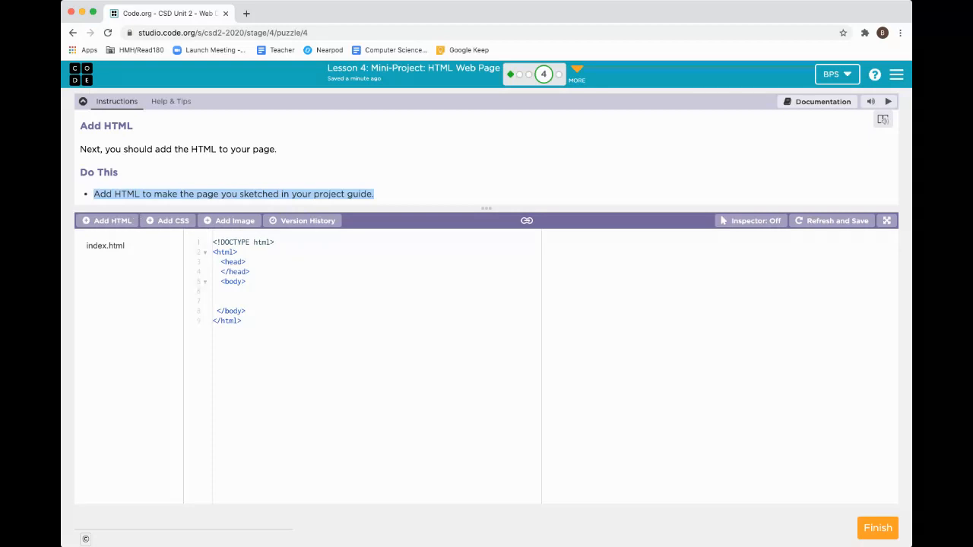
click(303, 220)
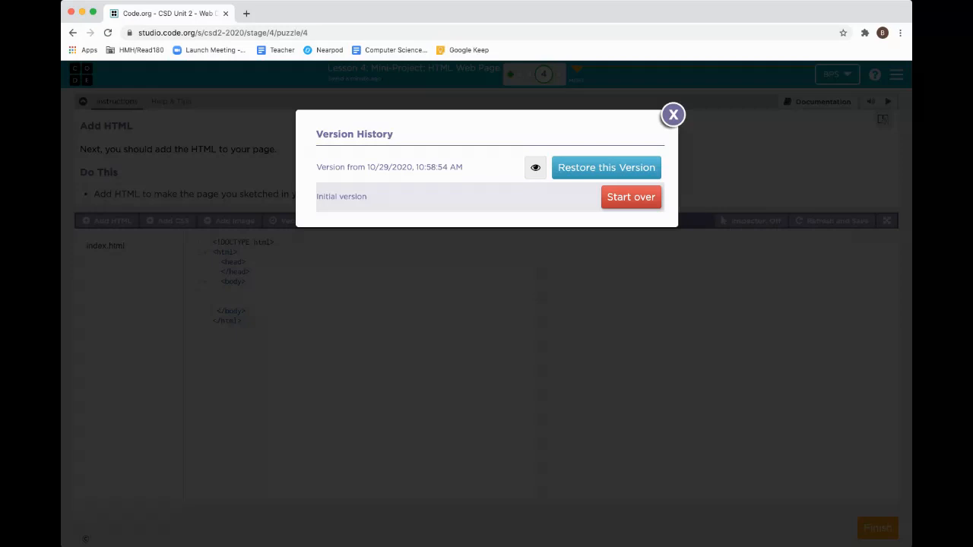
click(672, 114)
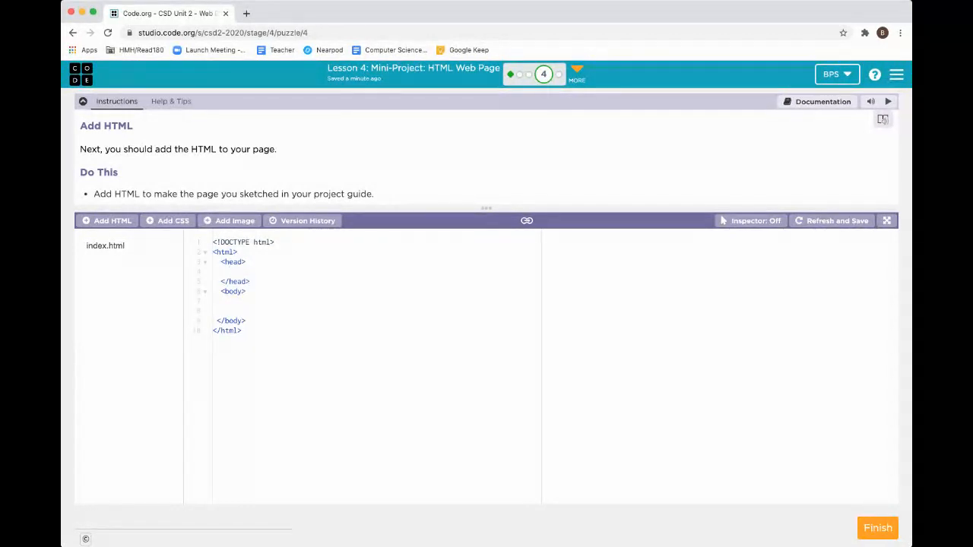
Add the heading <h1>Zeke is my favorite animal.</h1> and refresh the preview.
text(<h)
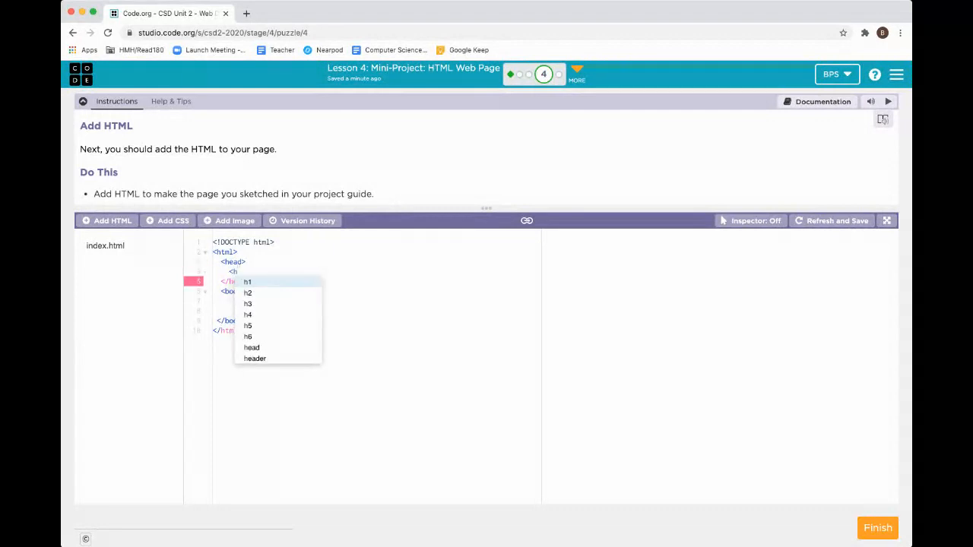
click(246, 281)
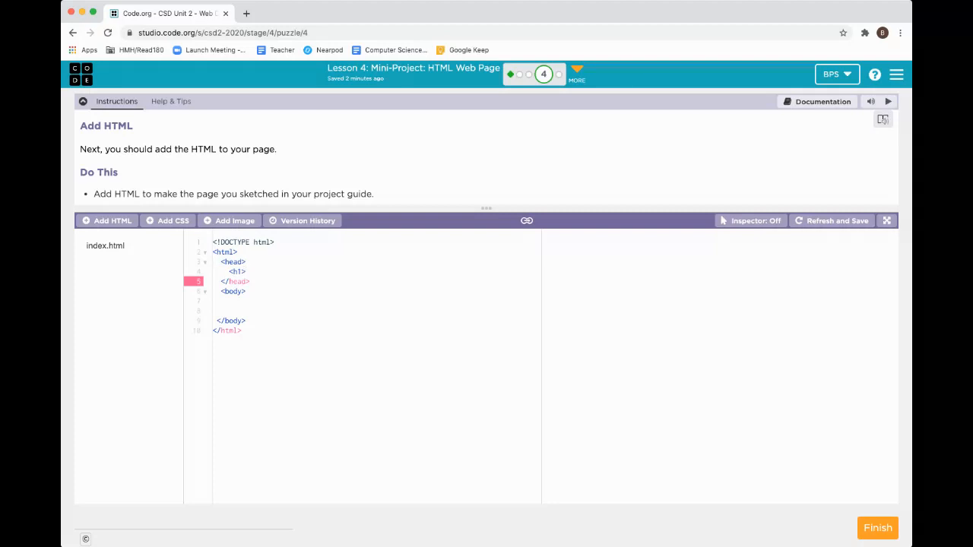
text(2)
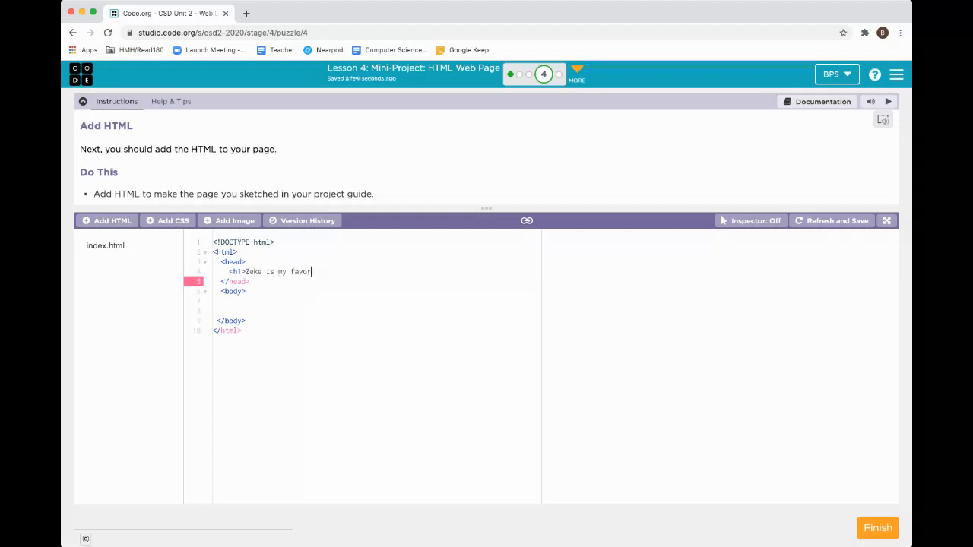
text(ite animal. </h1>)
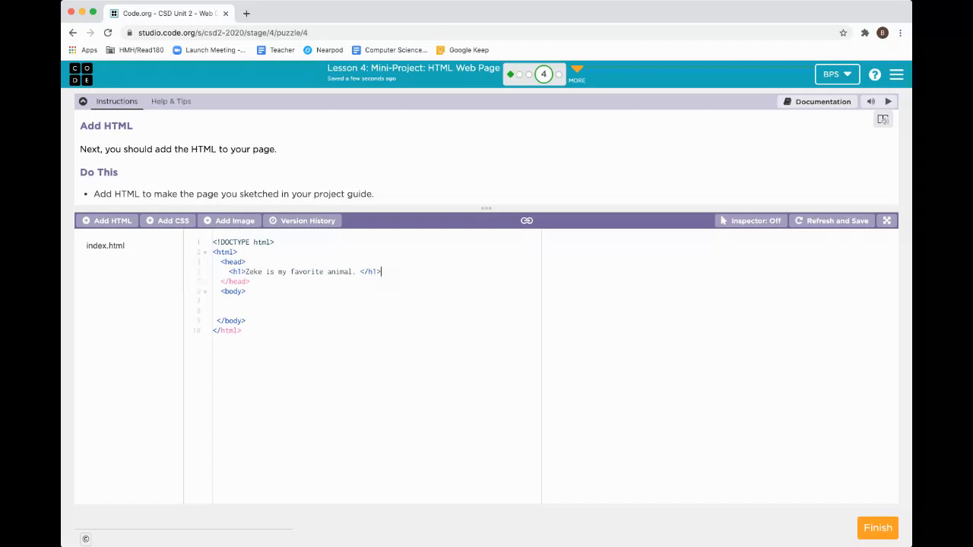
click(831, 221)
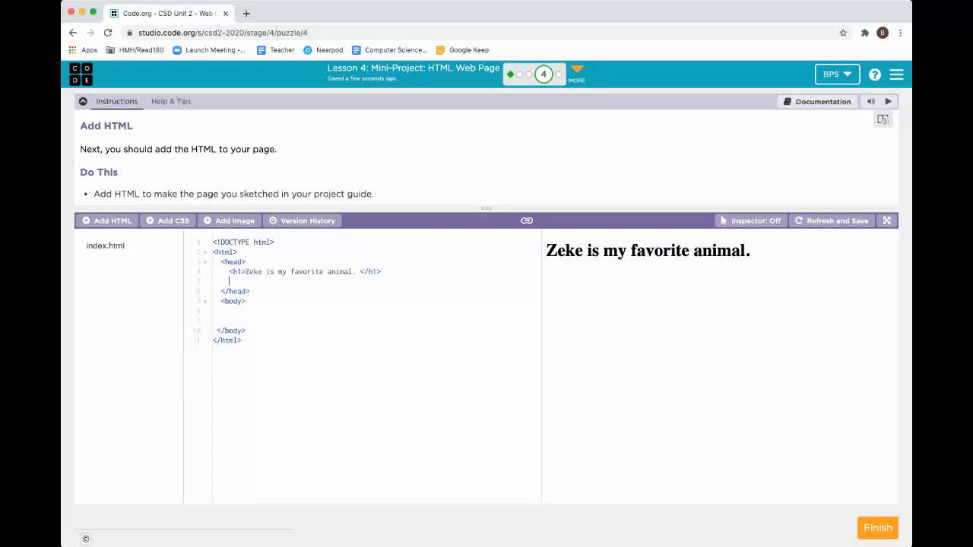
Add the paragraph <p>The reason Zeke is my favorite animal is because he is one of a kind.</p>.
text(<p>)
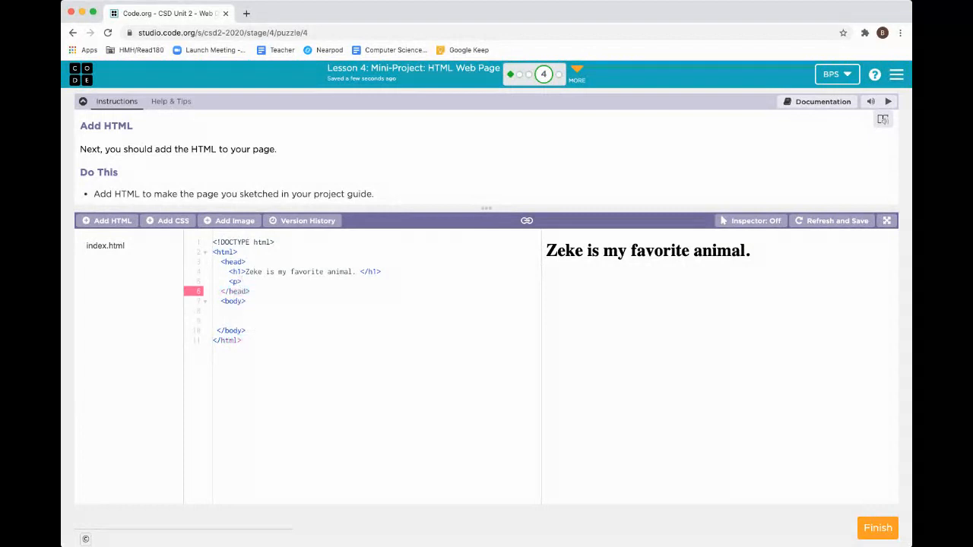
text(The reason Z)
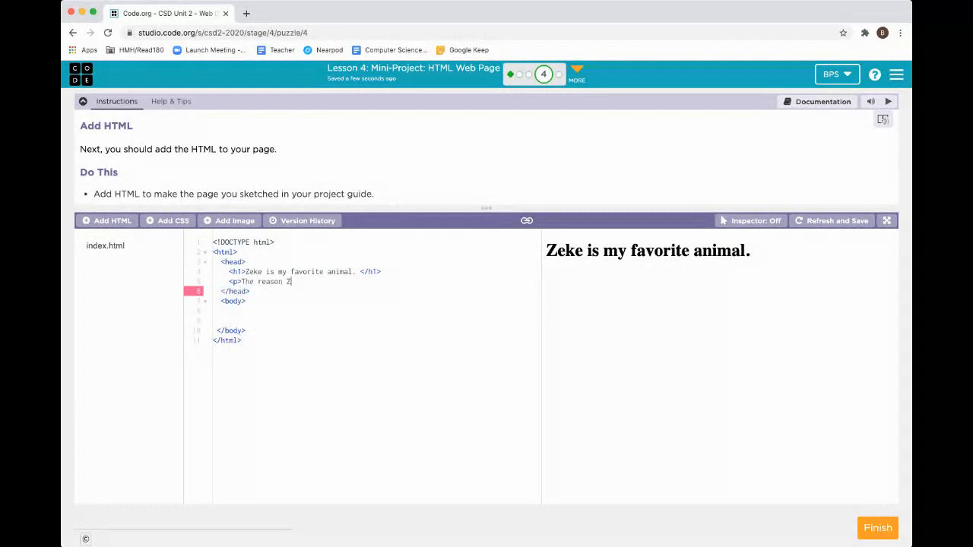
text(eke is m)
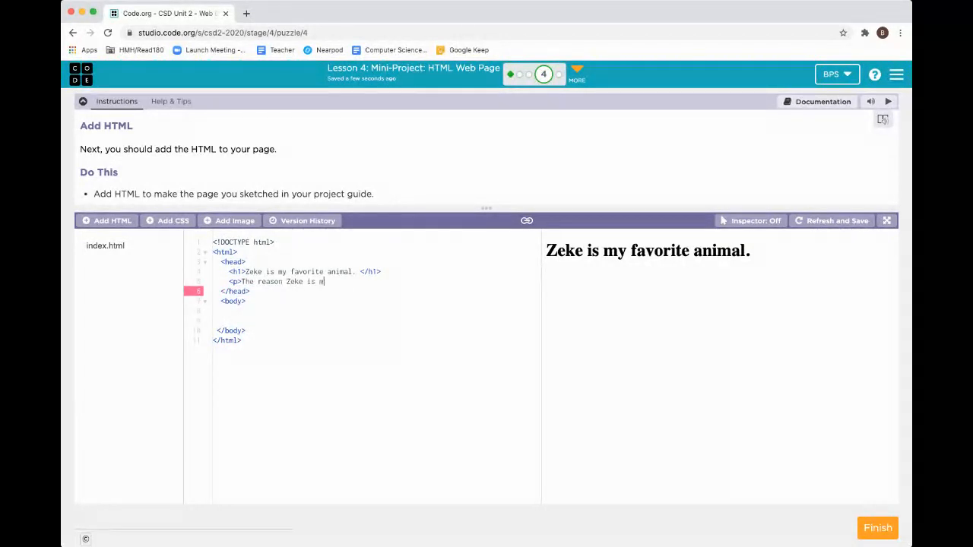
text(y favorite animal is because h)
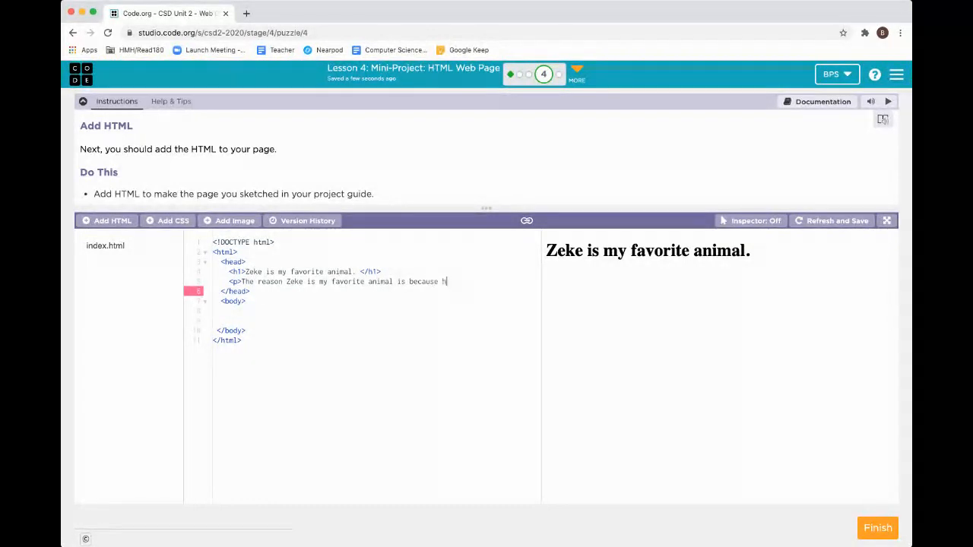
text(e is one of a kind)
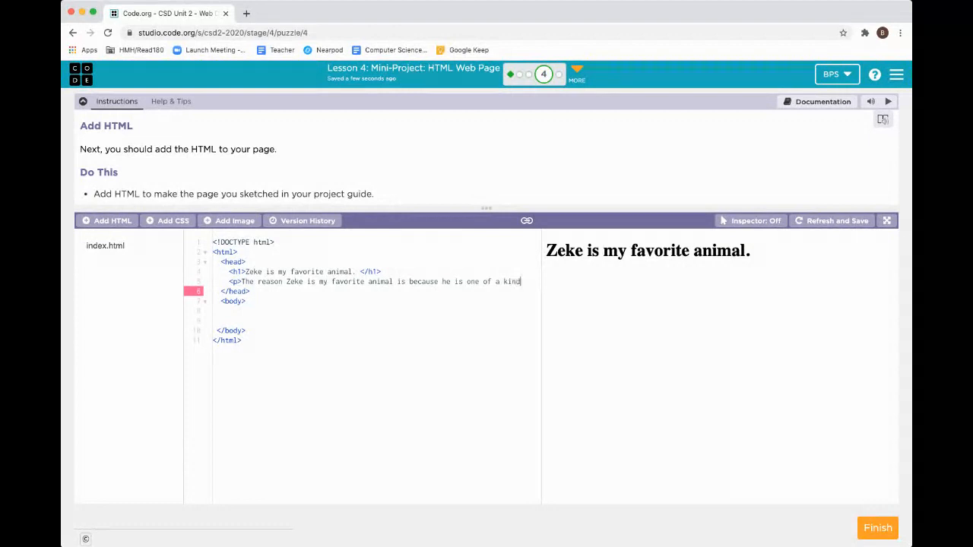
text(.)
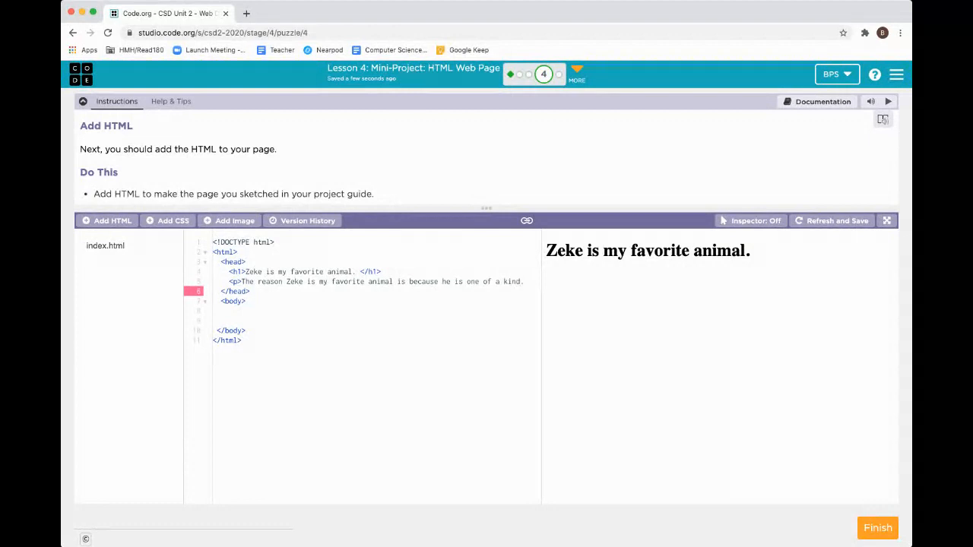
text(</)
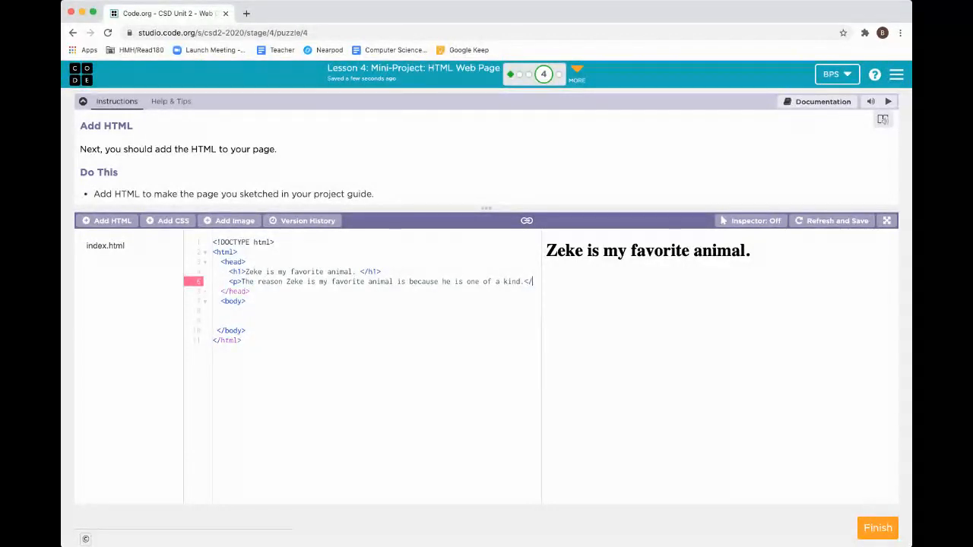
text(</p>)
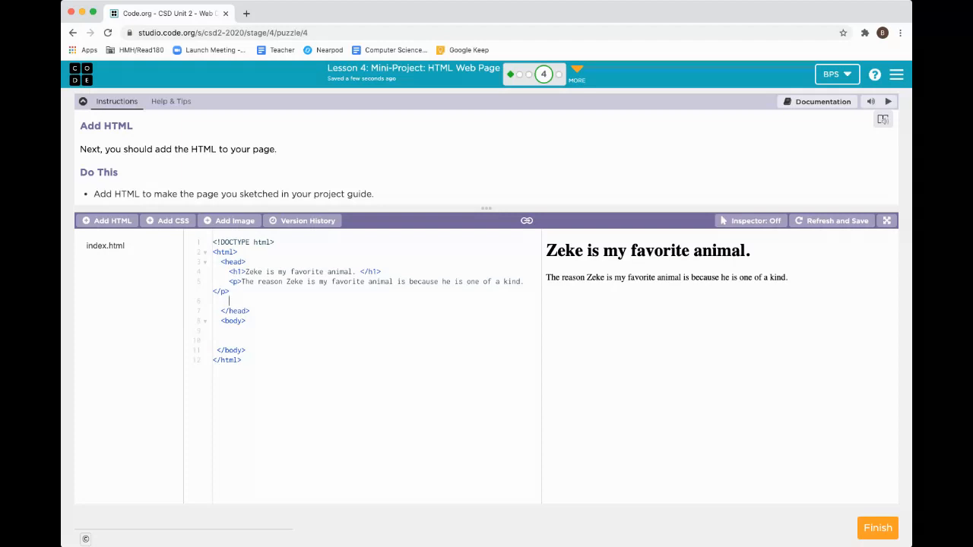
Add the subheading <h2>Zeke is a dog.</h2> below the paragraph.
text(<h2>)
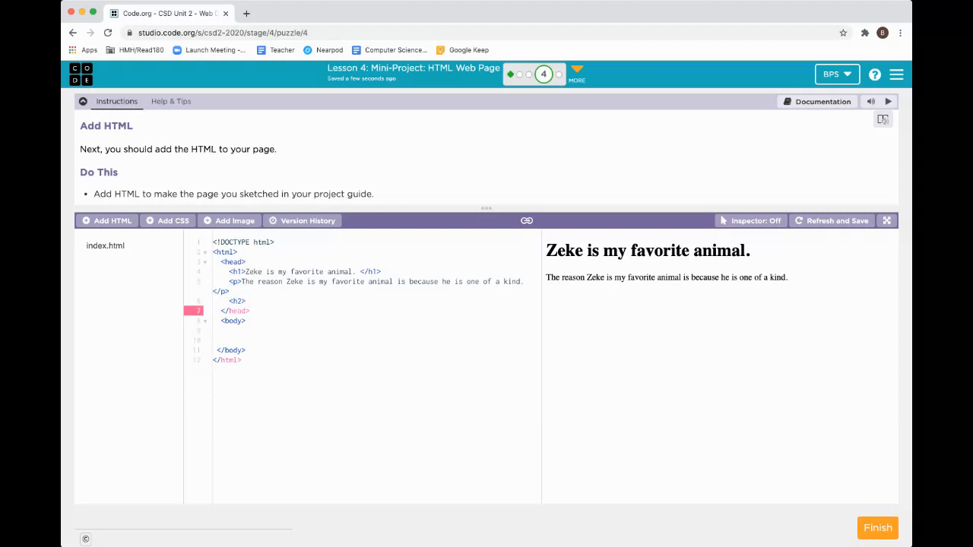
text(Zeke is a do)
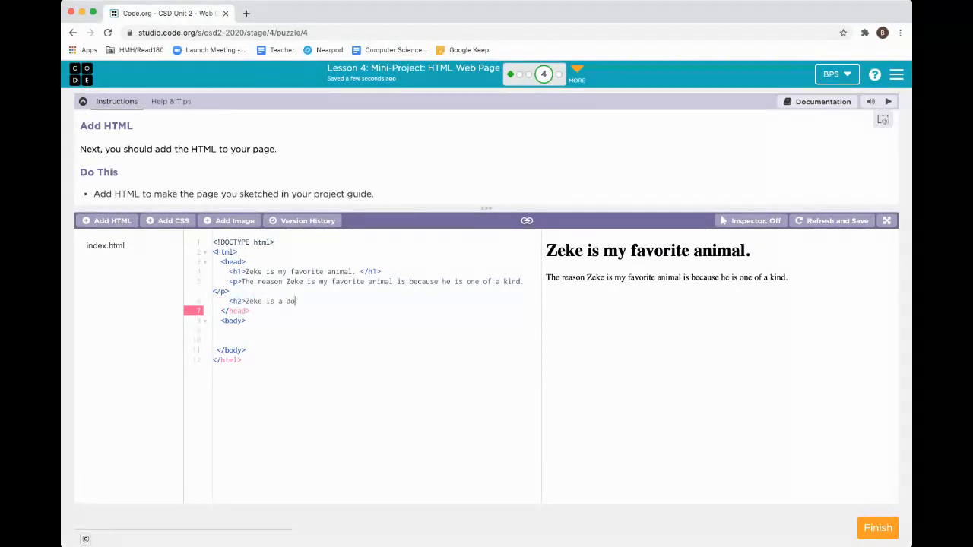
text(g.<)
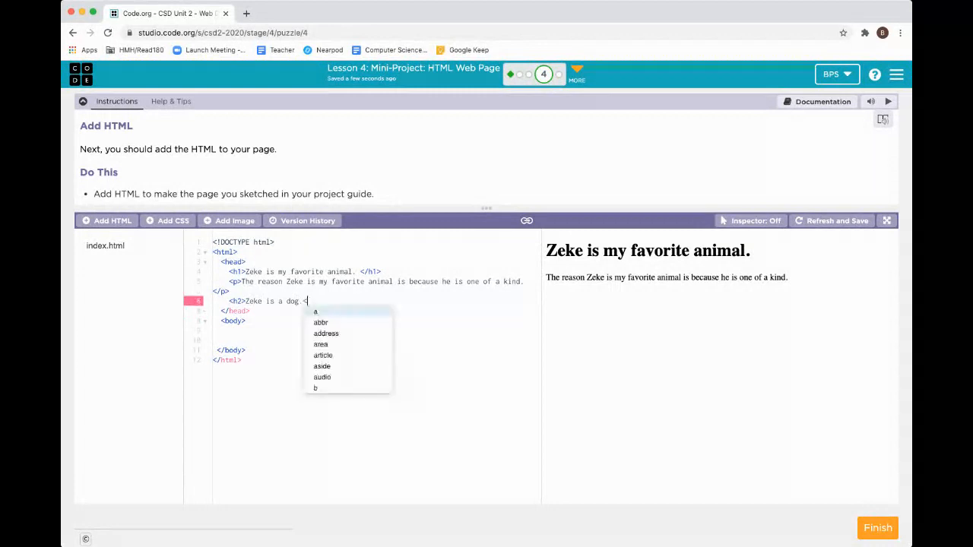
text(/h2>)
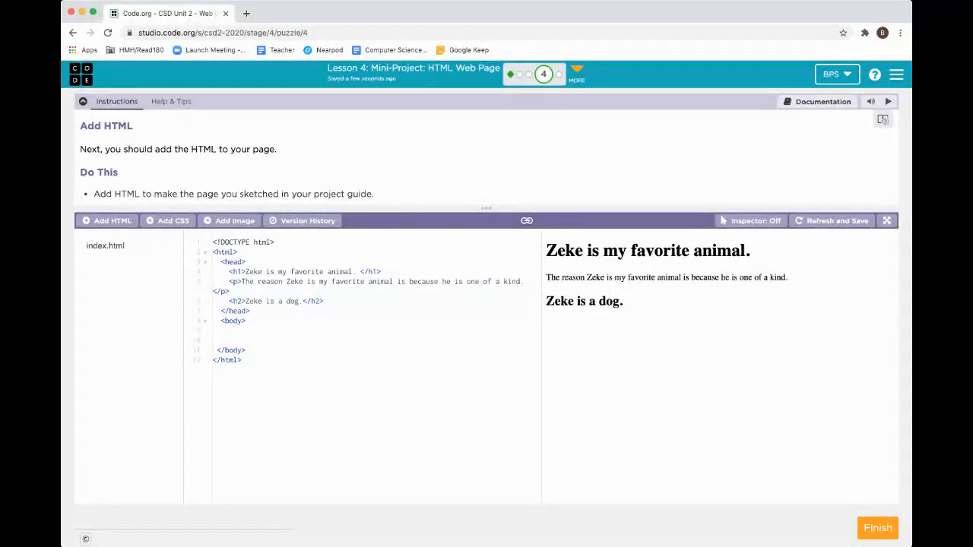
click(322, 301)
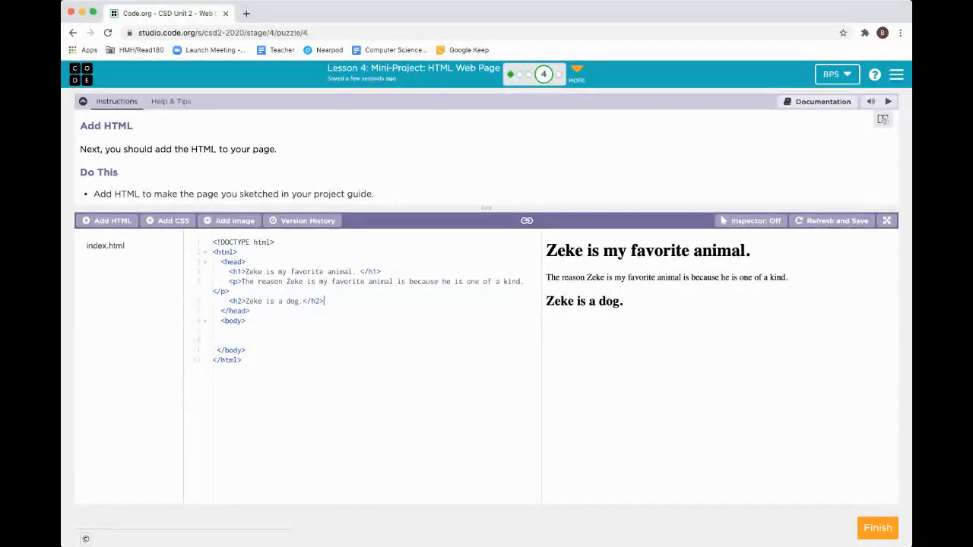
mouse_move(542, 73)
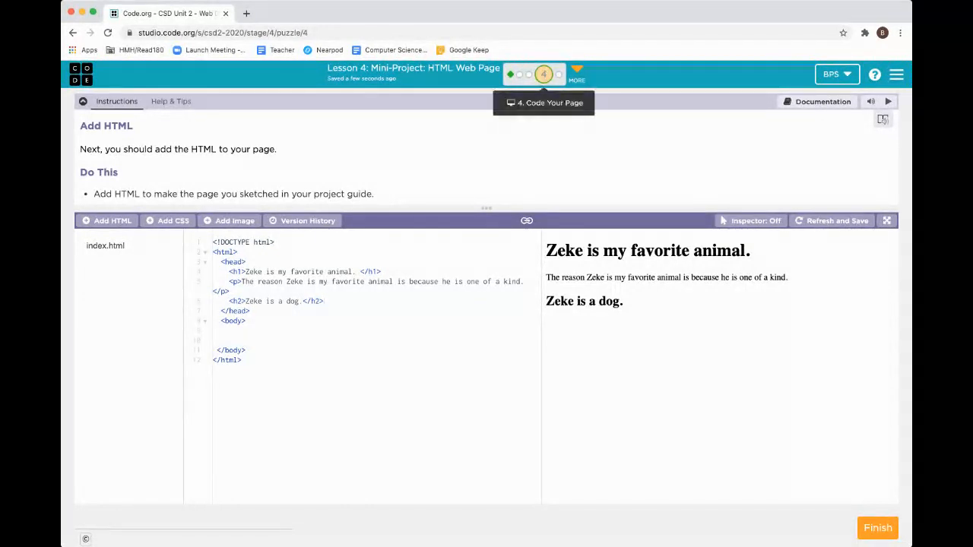